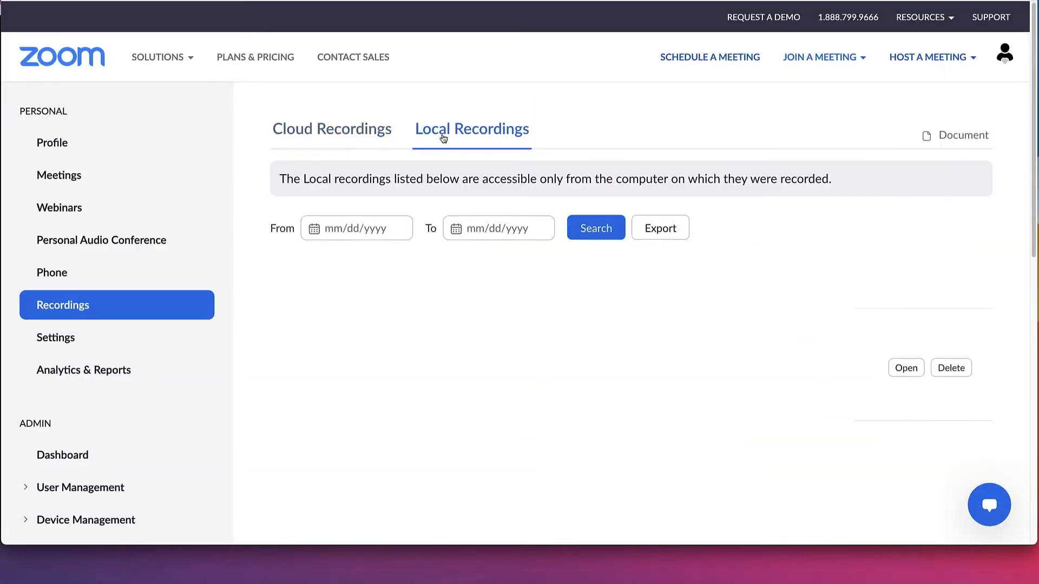
# Step: Show the Cloud Recordings list on the Recordings page
pyautogui.click(331, 129)
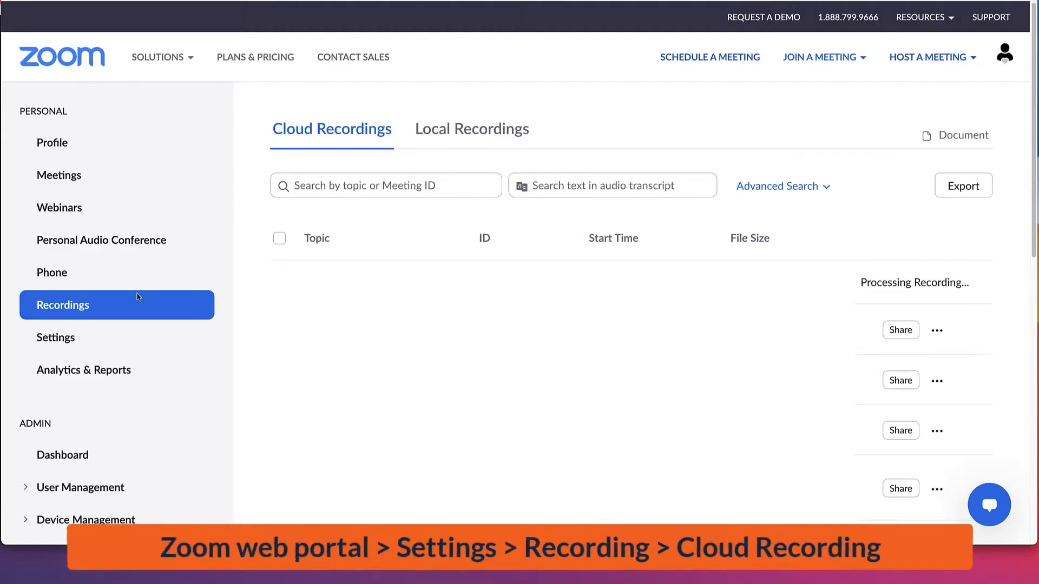
# Step: Navigate to the advanced cloud recording options under Settings > Recording
pyautogui.click(56, 338)
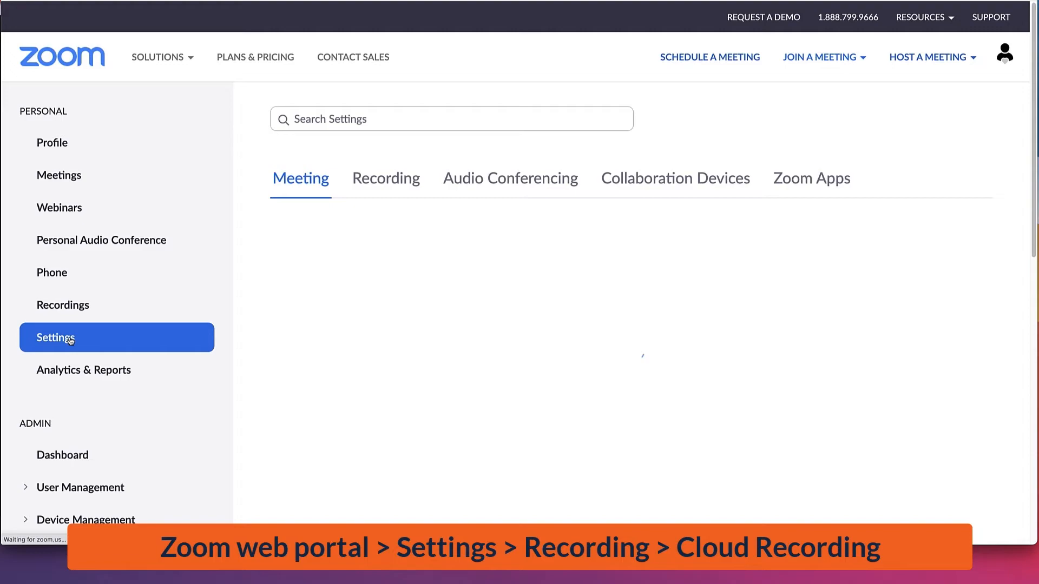
pyautogui.click(385, 179)
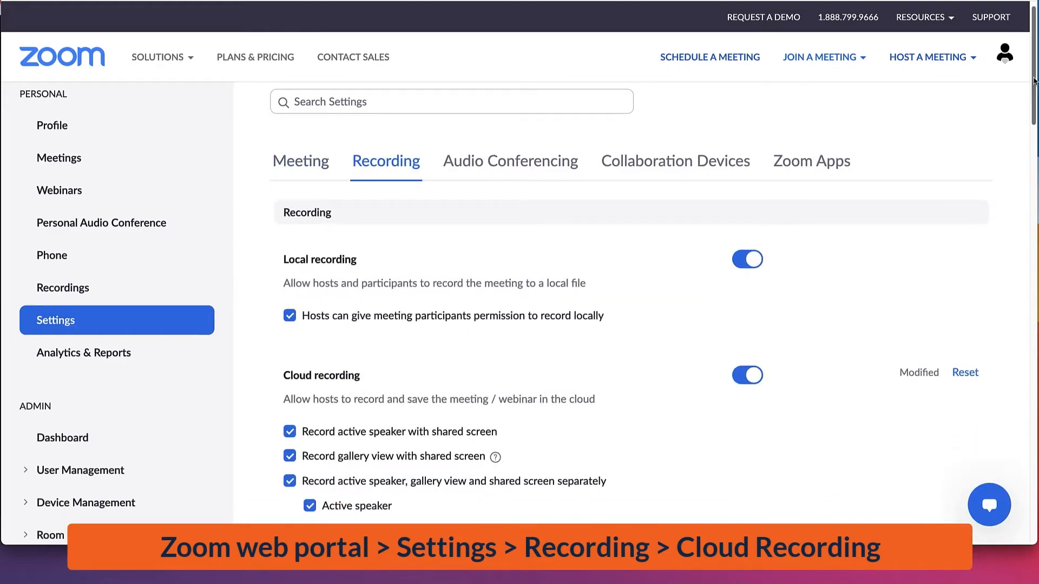
pyautogui.scroll(-3)
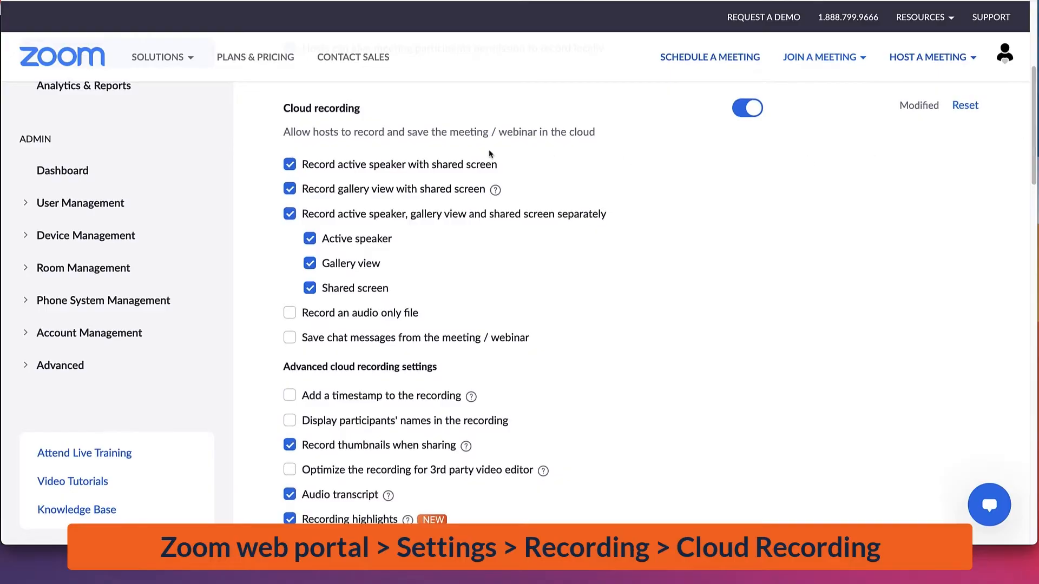
pyautogui.click(290, 188)
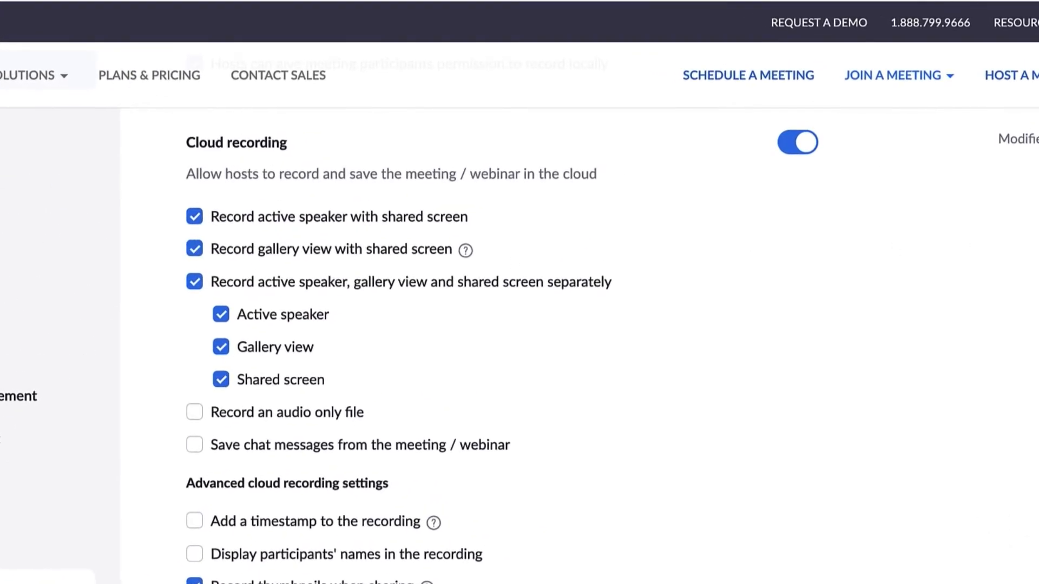
pyautogui.scroll(-3)
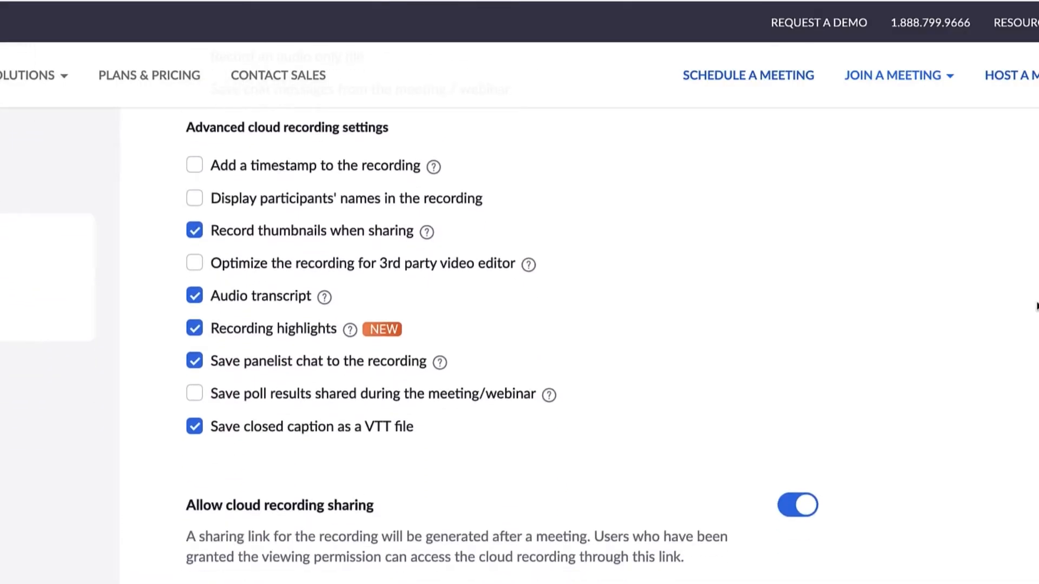
# Step: Enable 'Add a timestamp' and 'Display participants' names' for cloud recordings and save
pyautogui.click(194, 165)
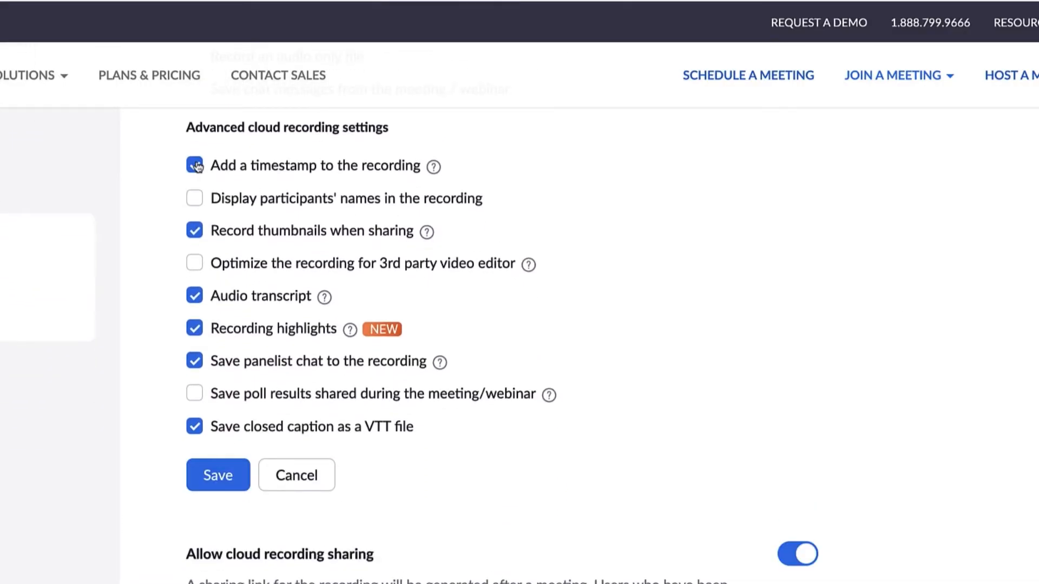
pyautogui.click(195, 198)
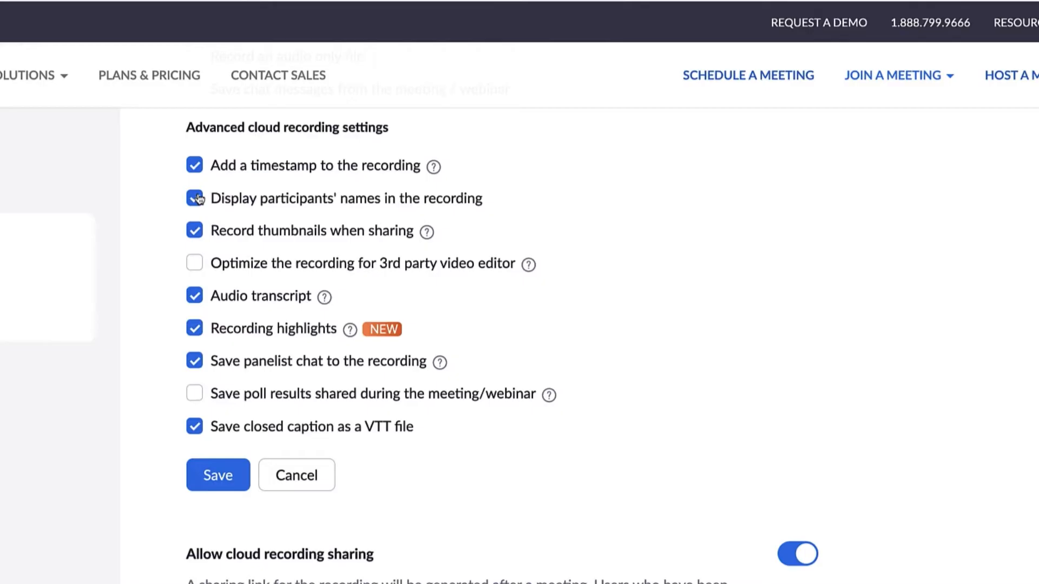
pyautogui.click(218, 476)
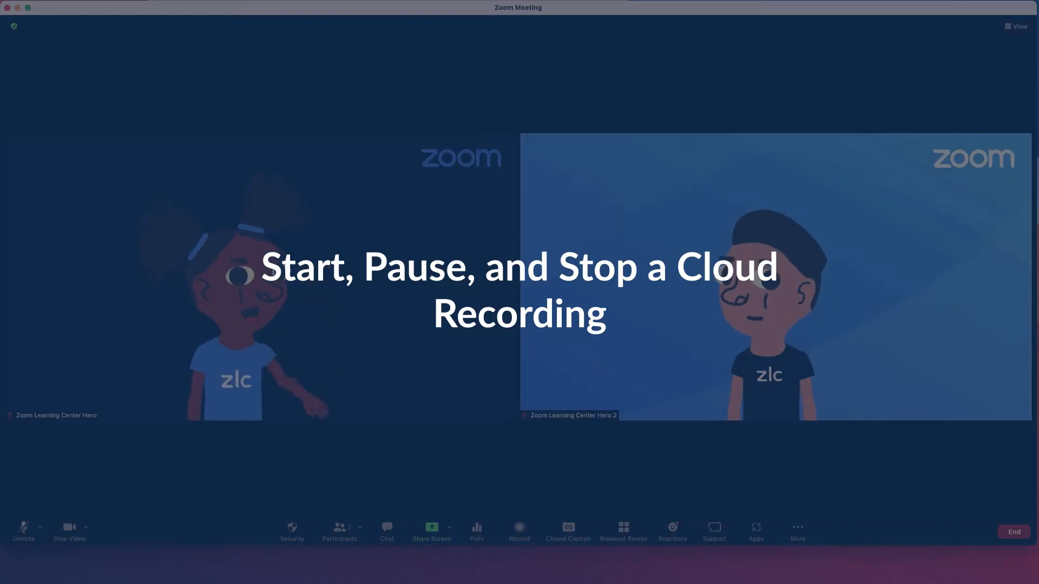
# Step: Start recording the meeting to the cloud and keep participants in Gallery view
pyautogui.click(519, 528)
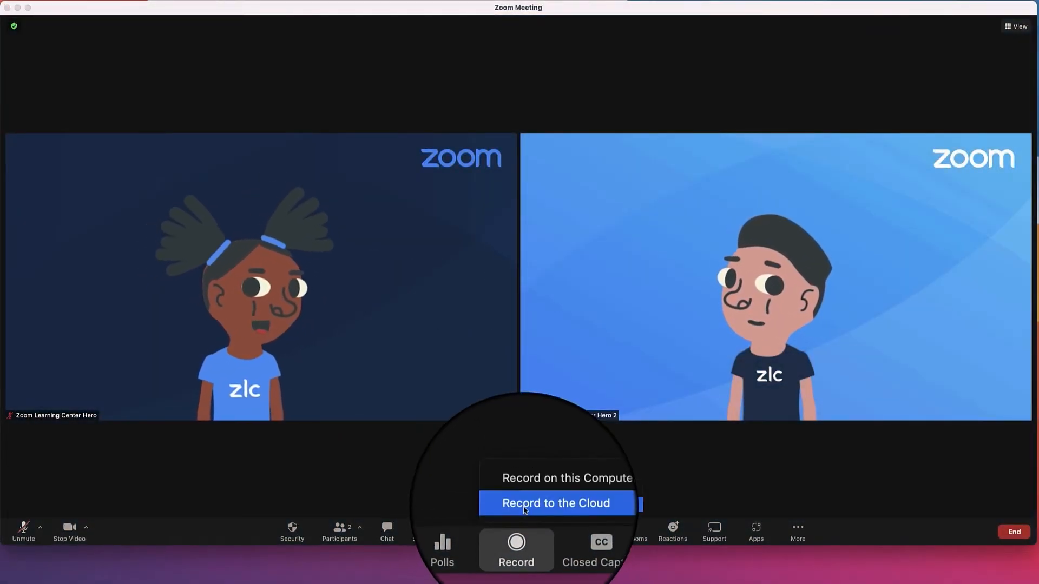
pyautogui.click(526, 503)
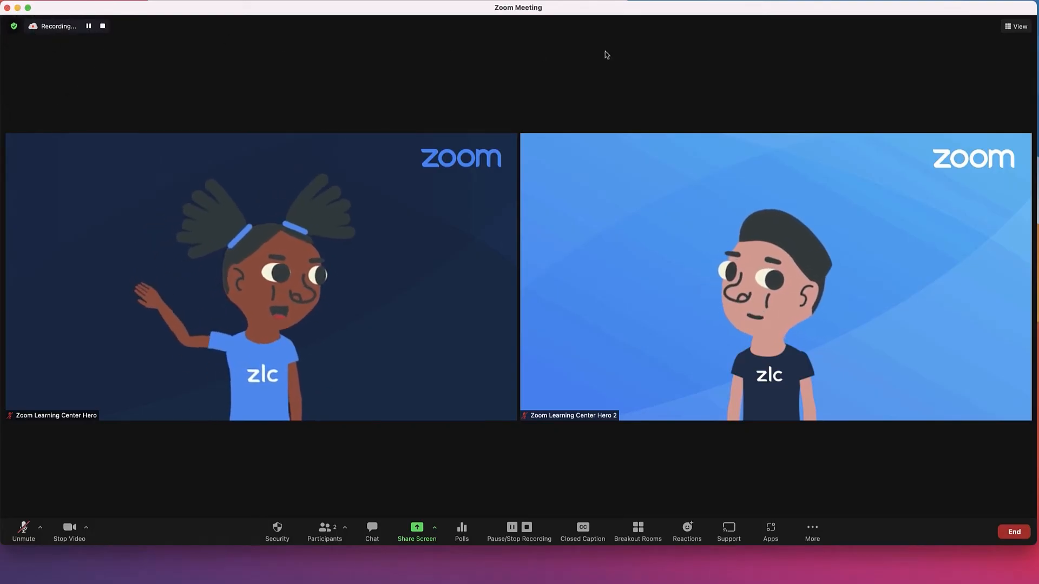
pyautogui.click(1018, 26)
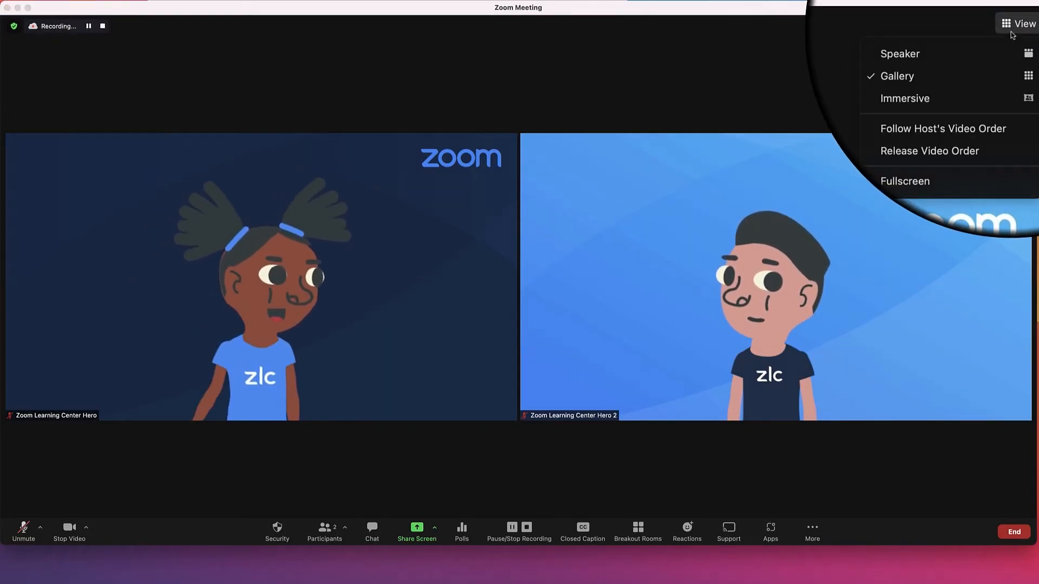
pyautogui.click(901, 55)
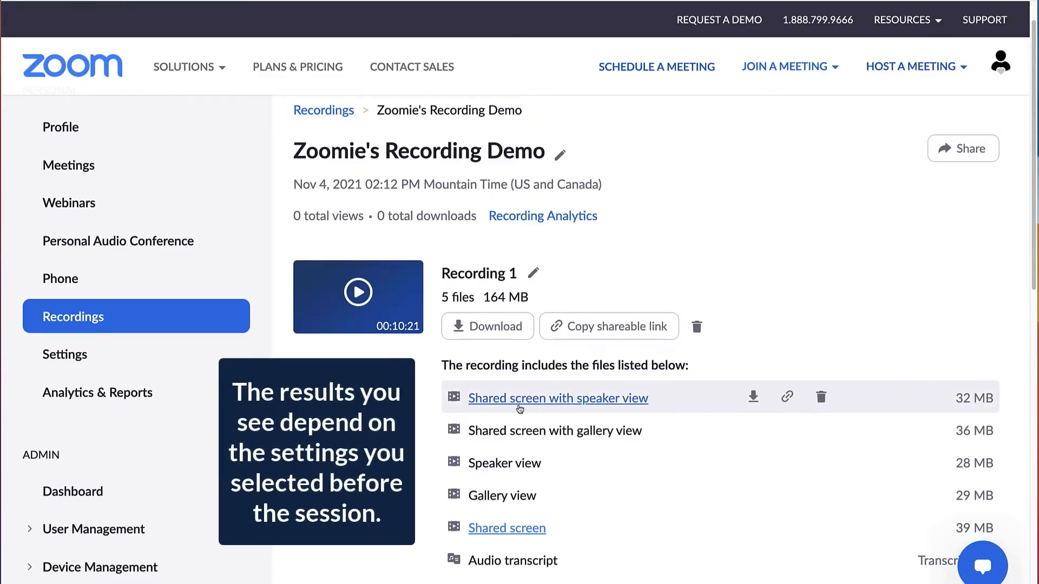
pyautogui.moveTo(518, 431)
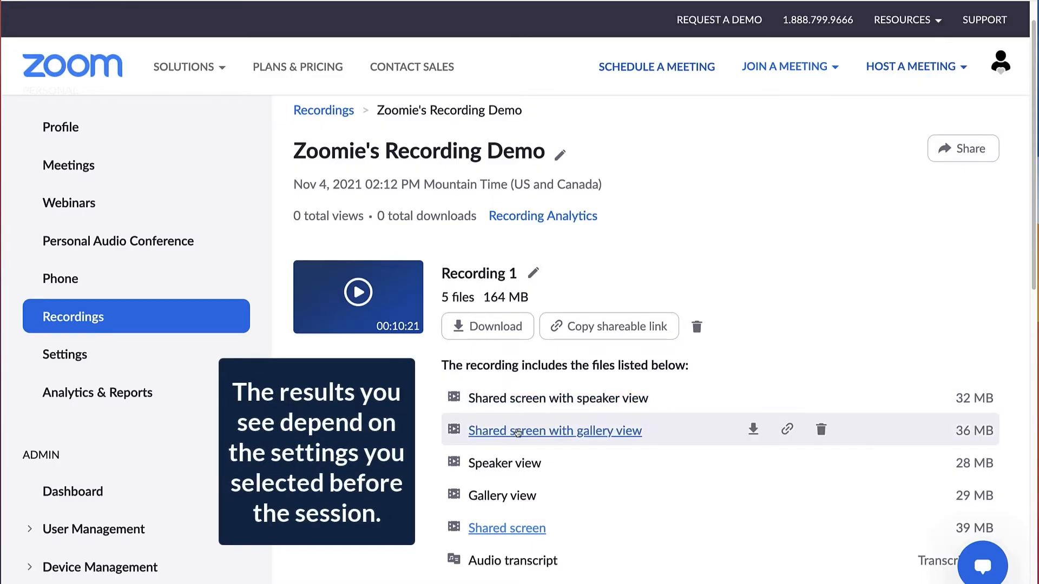
pyautogui.moveTo(519, 531)
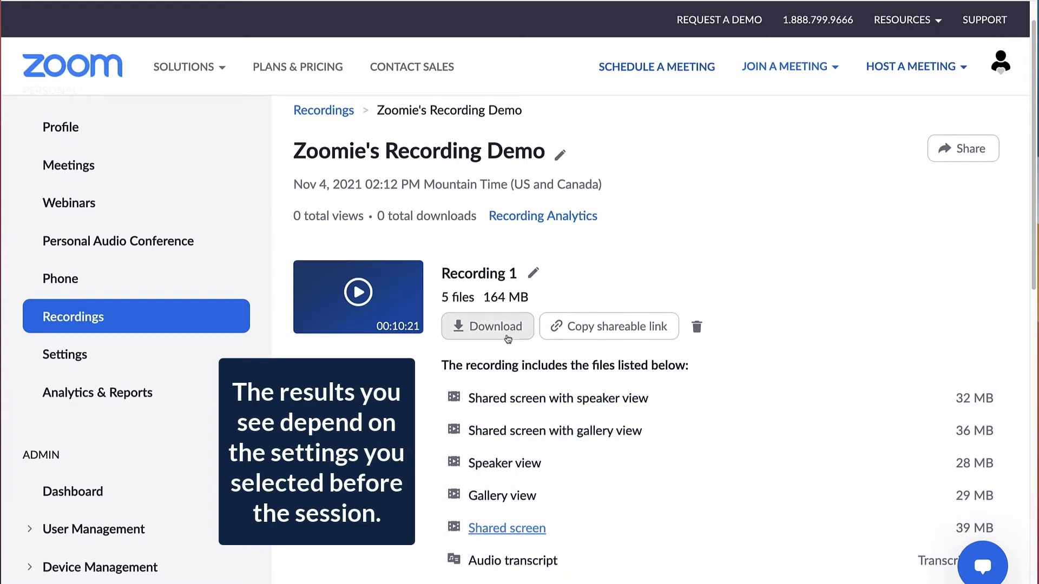
# Step: Start downloading the files of Recording 1
pyautogui.click(487, 327)
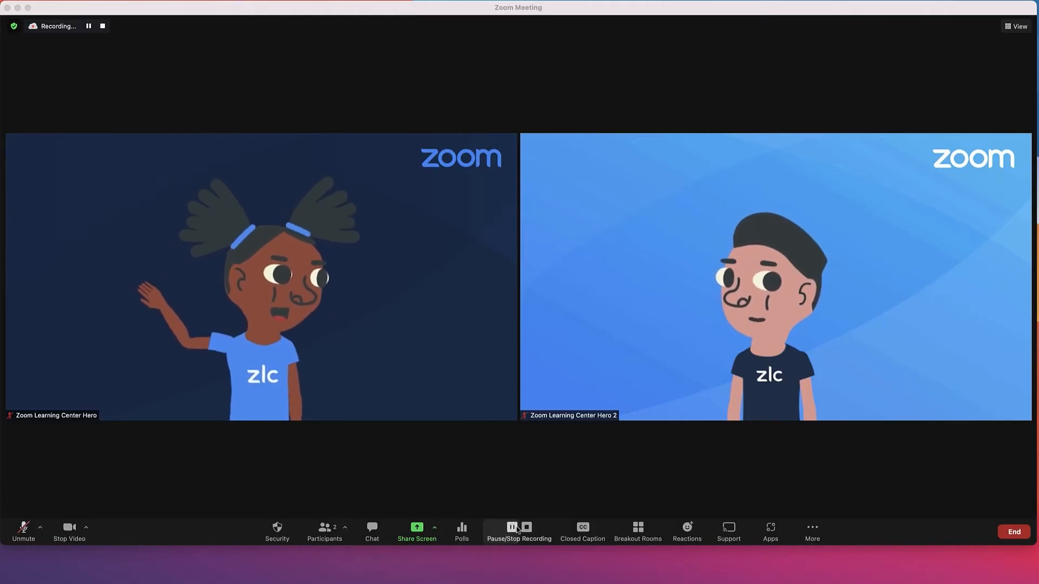
# Step: Pause the cloud recording, resume it, then pause it again
pyautogui.click(511, 529)
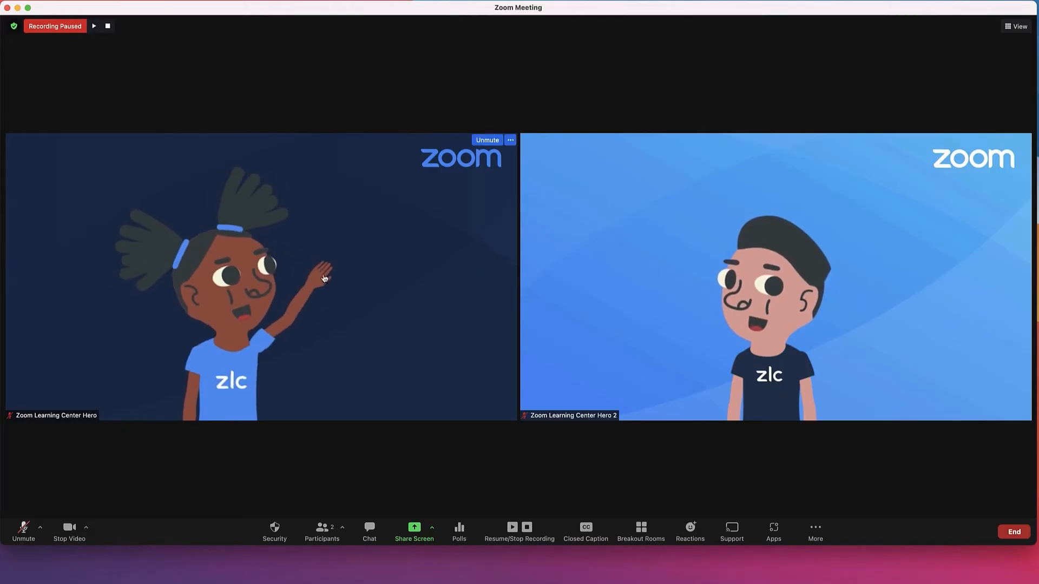
pyautogui.click(512, 528)
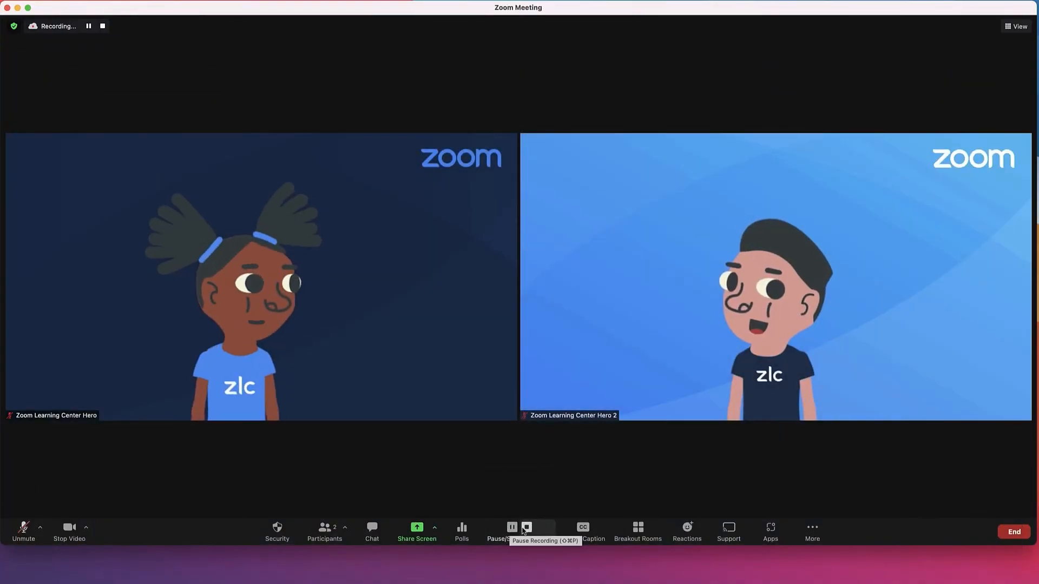
pyautogui.click(528, 527)
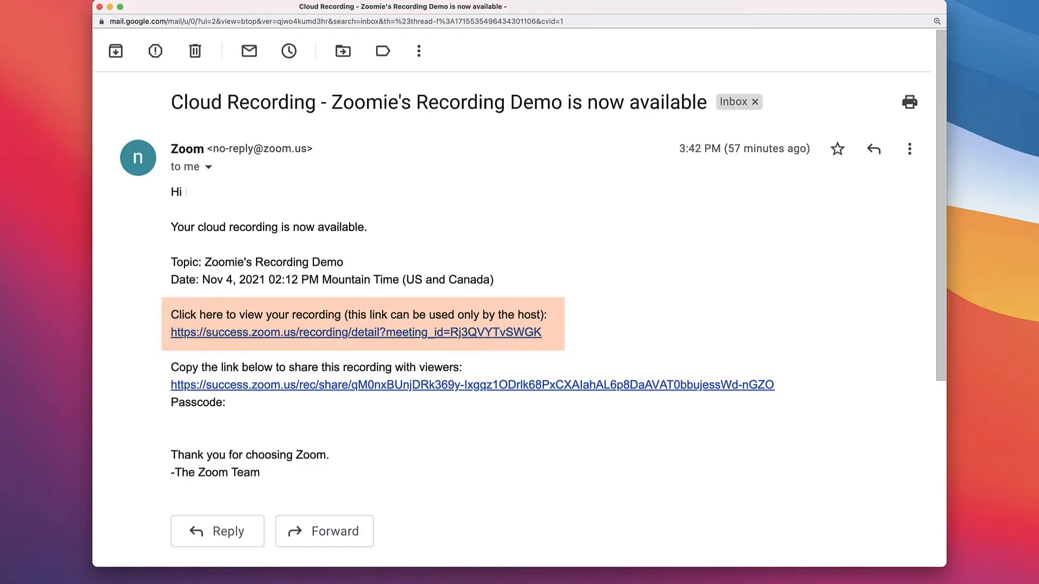
# Step: Follow the host-only viewing link from the cloud recording email
pyautogui.click(360, 333)
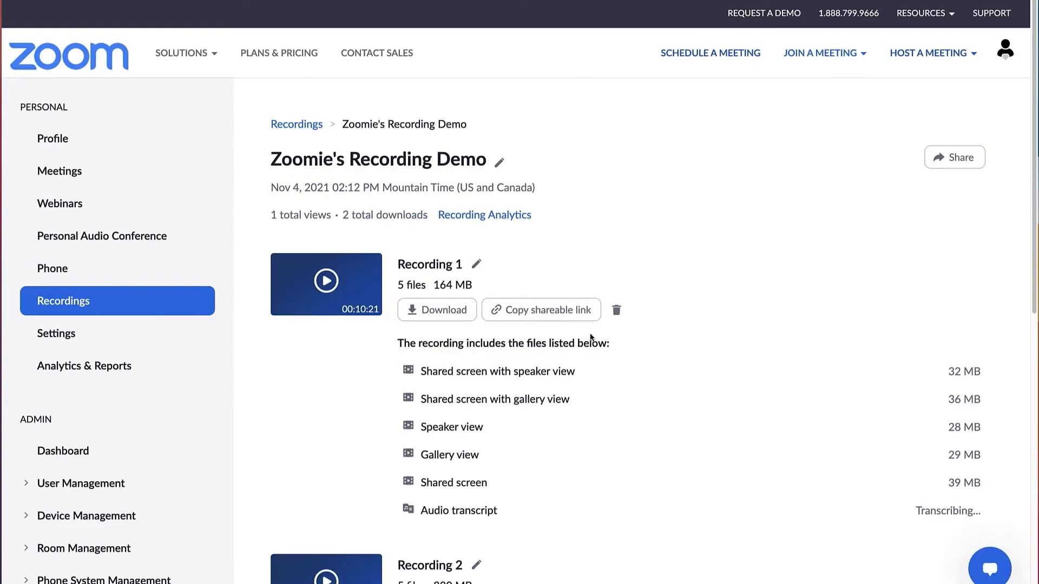
# Step: Open Recording 1 in the player and start playback
pyautogui.click(326, 281)
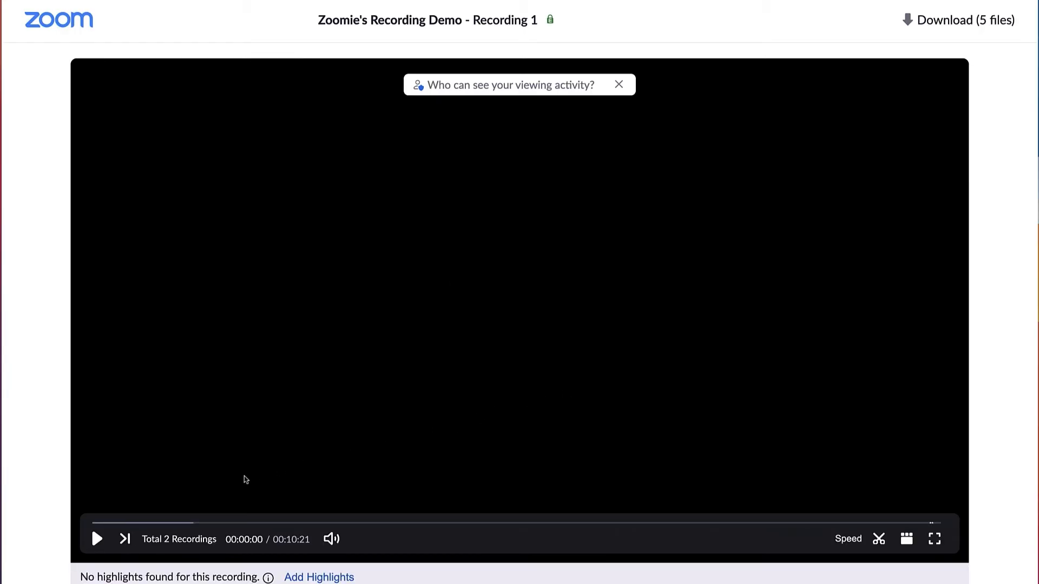
pyautogui.click(97, 539)
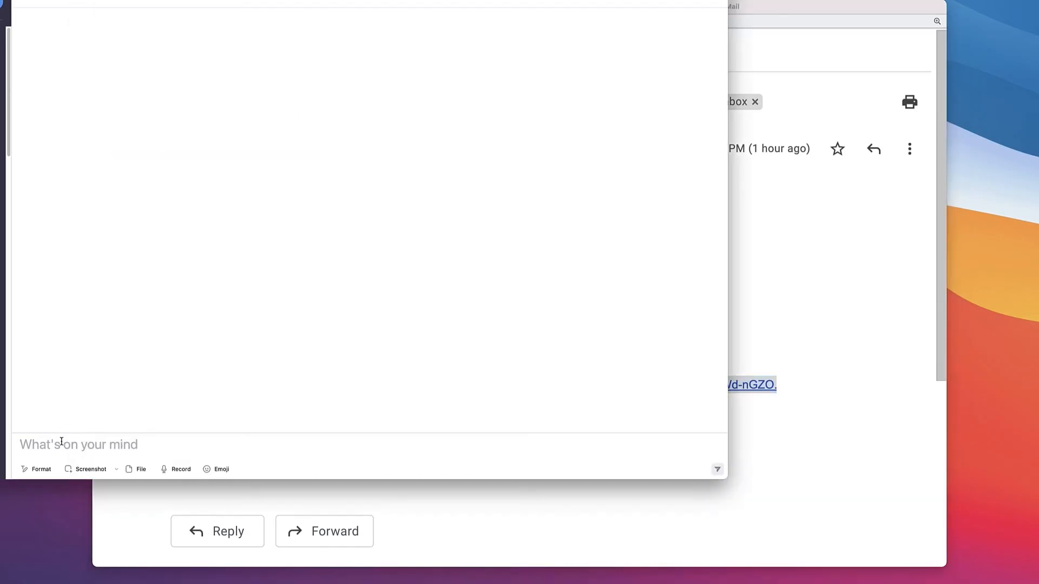
# Step: Send a message saying 'Check out my recording!' with the share link and passcode
pyautogui.write('Check out my recording!')
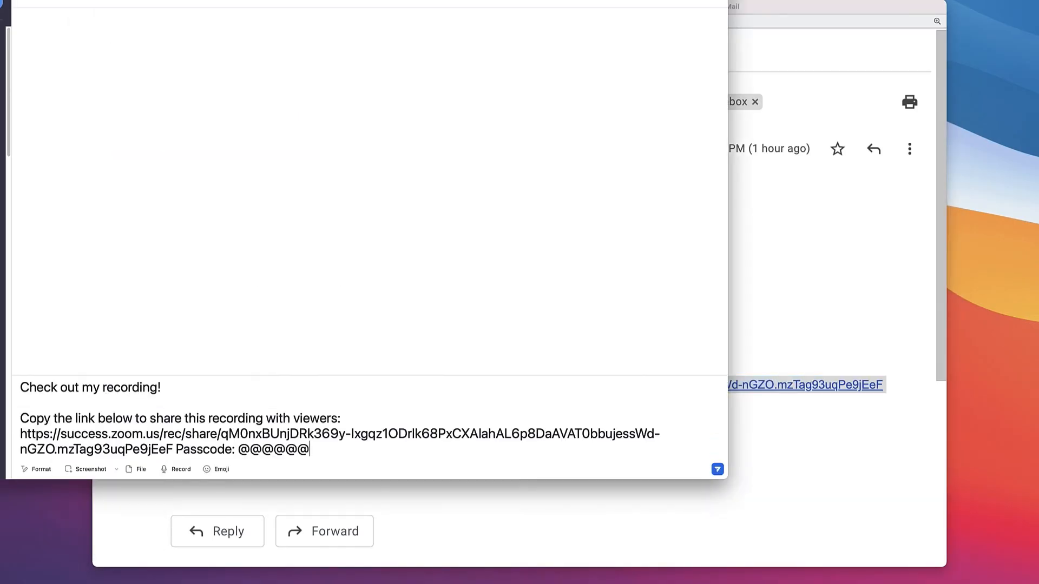
pyautogui.click(717, 469)
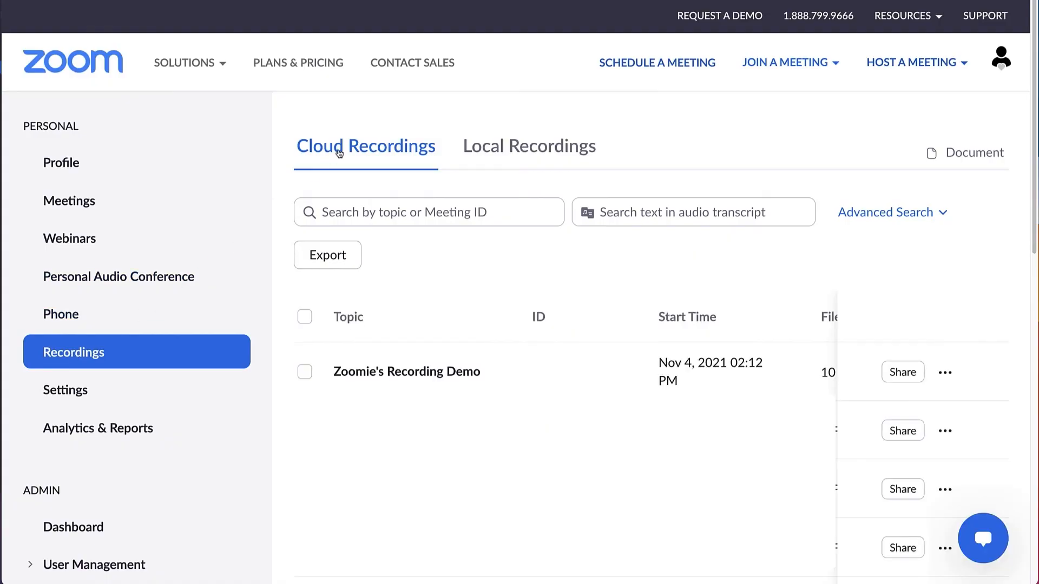
# Step: Bring up the share settings for the Zoomie's Recording Demo recording
pyautogui.click(406, 372)
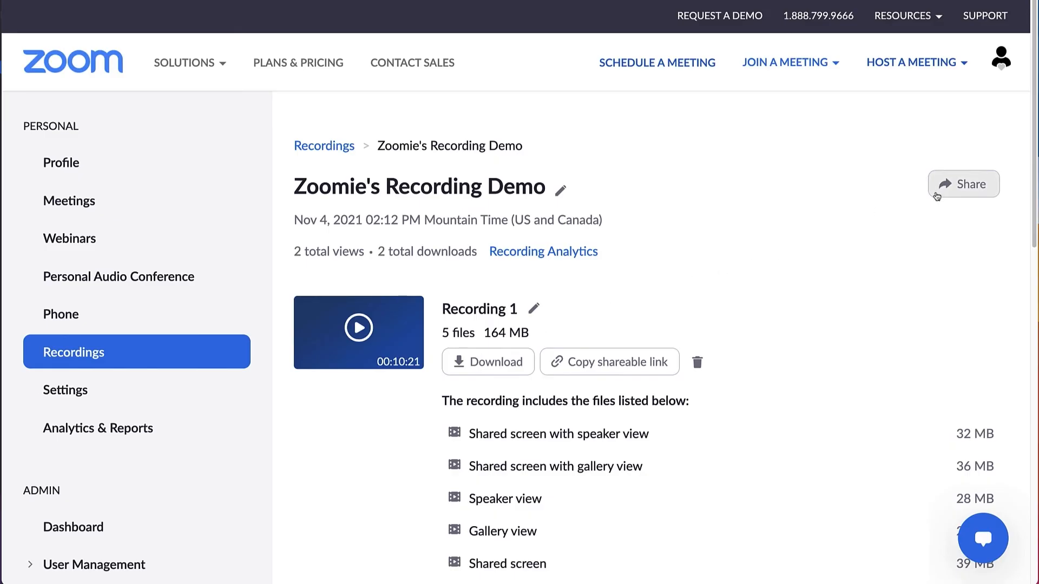
pyautogui.click(963, 184)
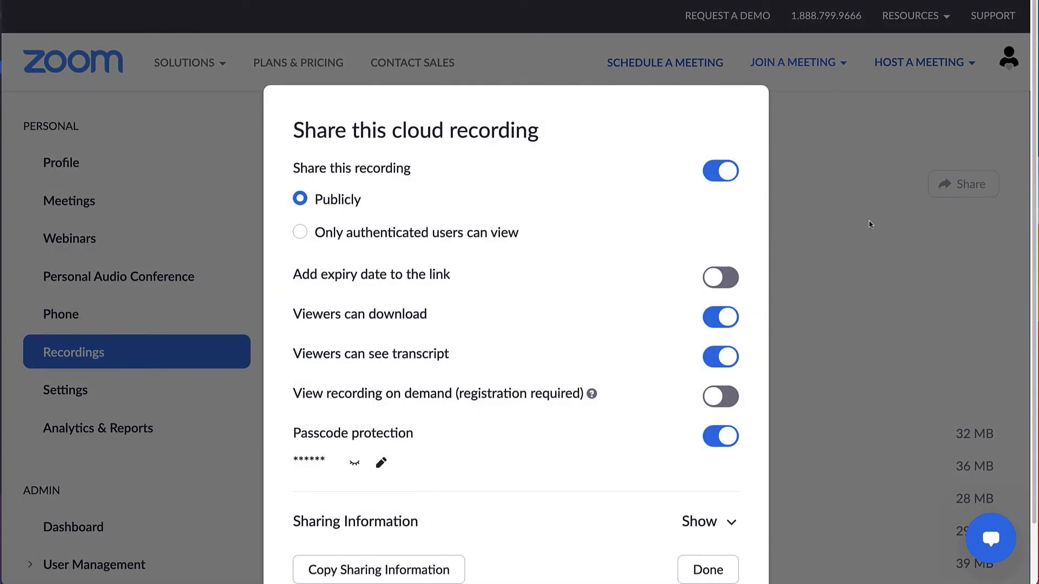
# Step: Keep viewer downloads on, turn passcode protection off, and copy the sharing information
pyautogui.click(721, 316)
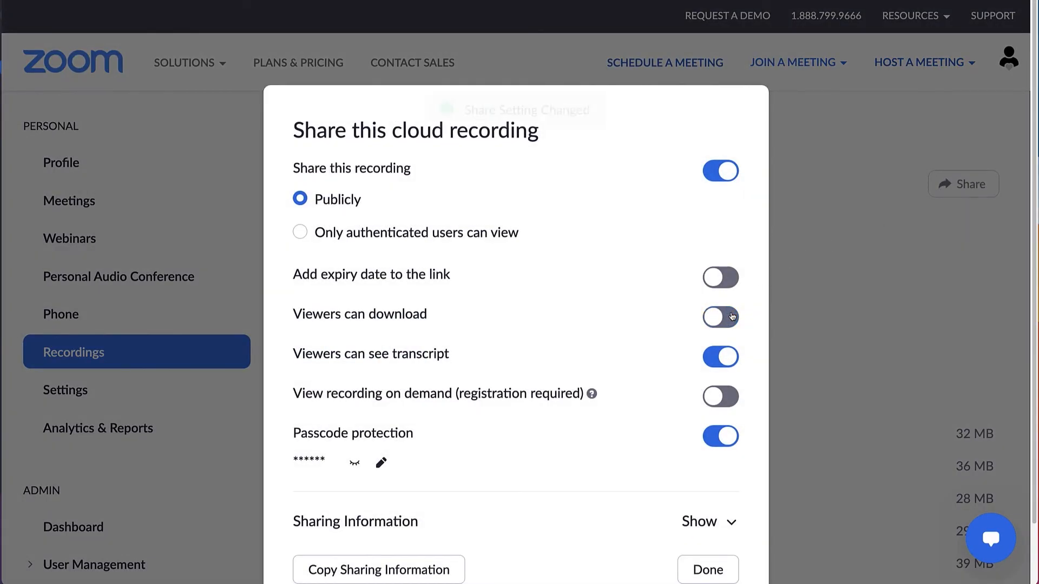
pyautogui.click(720, 316)
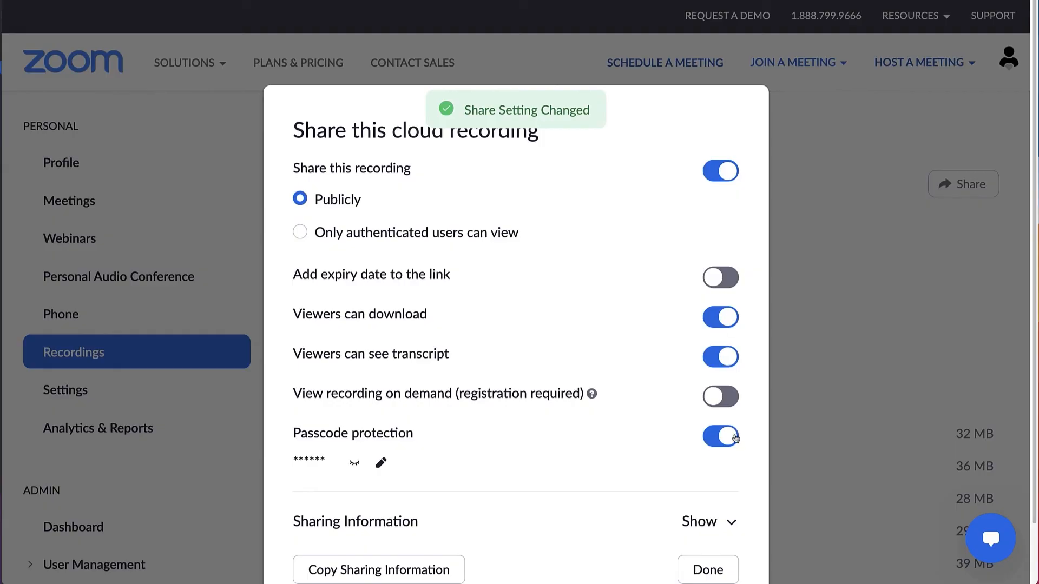
pyautogui.click(380, 463)
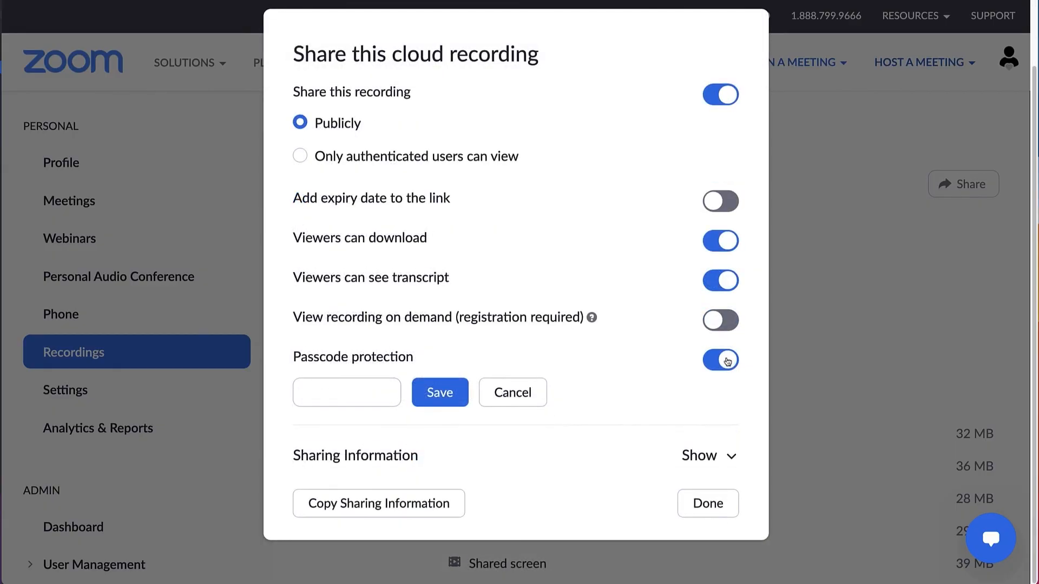
pyautogui.click(720, 360)
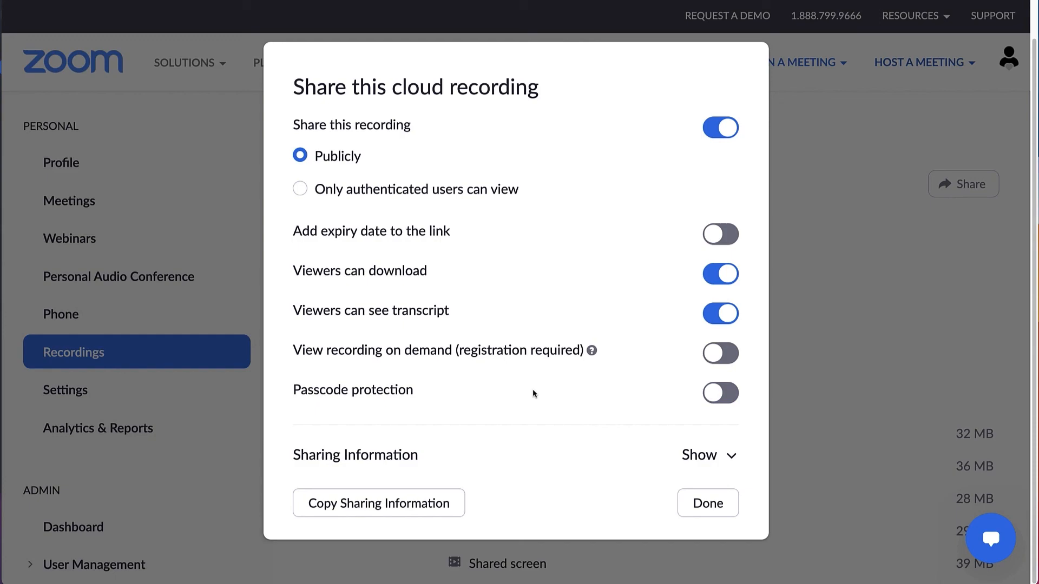
pyautogui.click(379, 503)
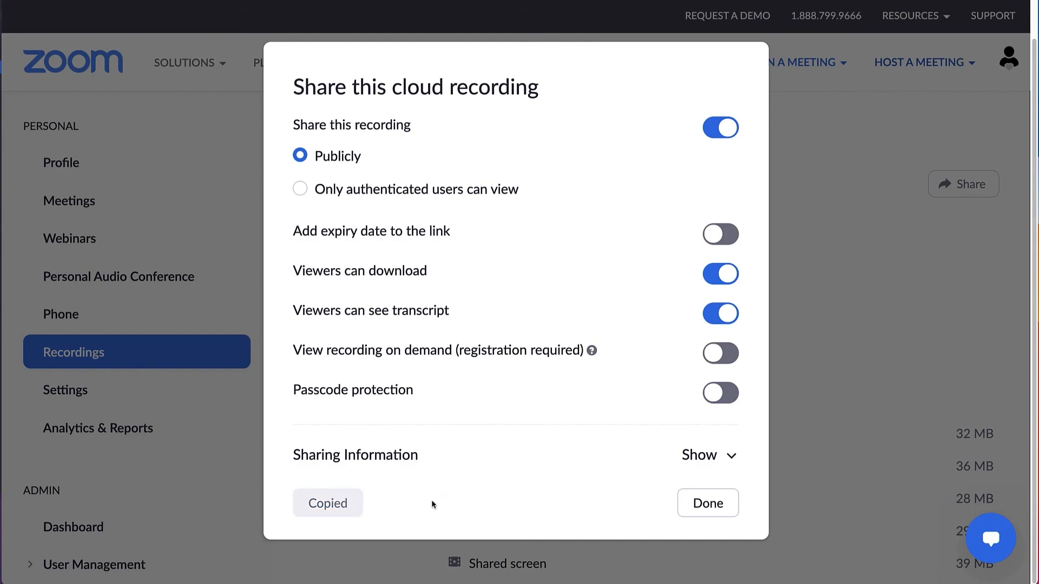
pyautogui.moveTo(682, 503)
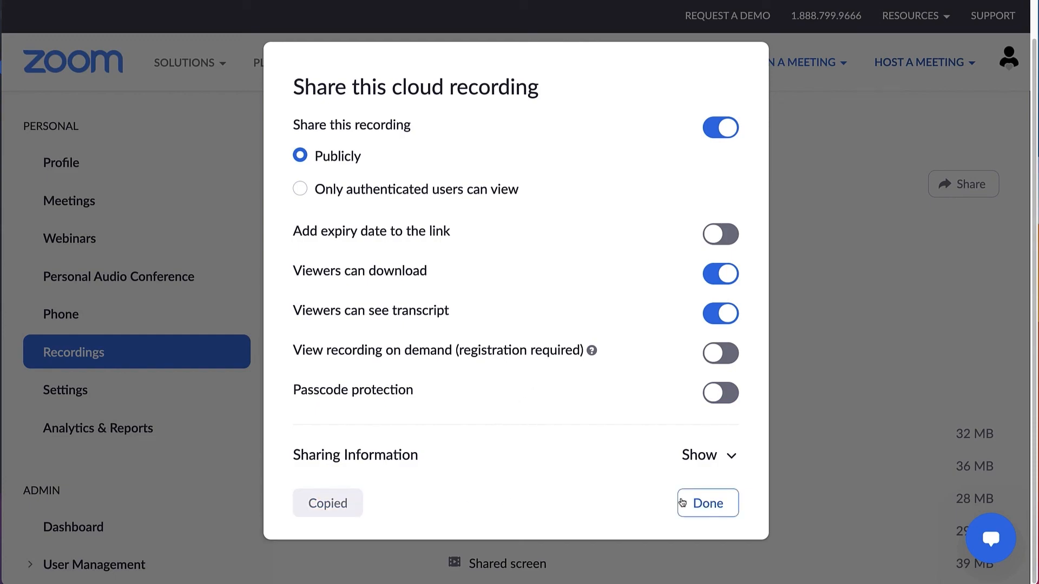